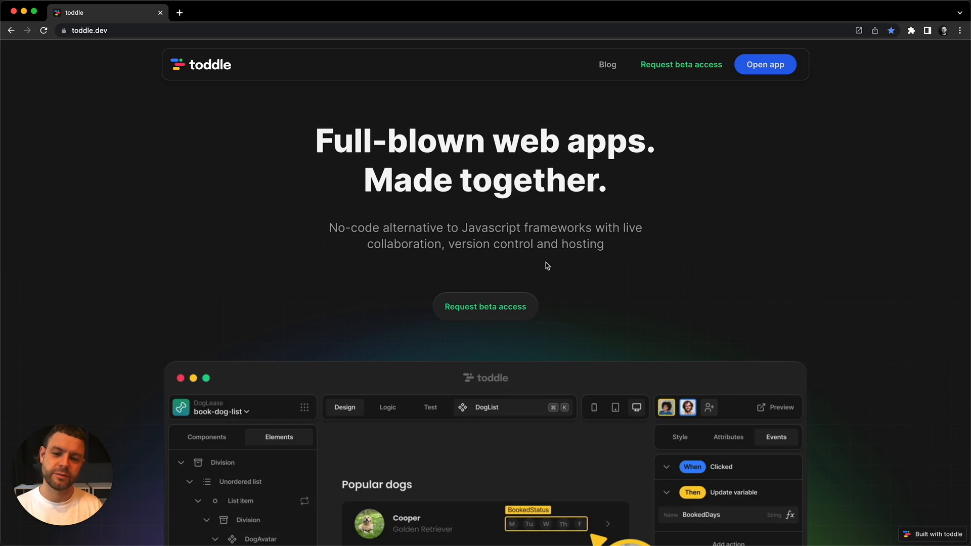
{"action": "mouse_move", "coordinate": [821, 242]}
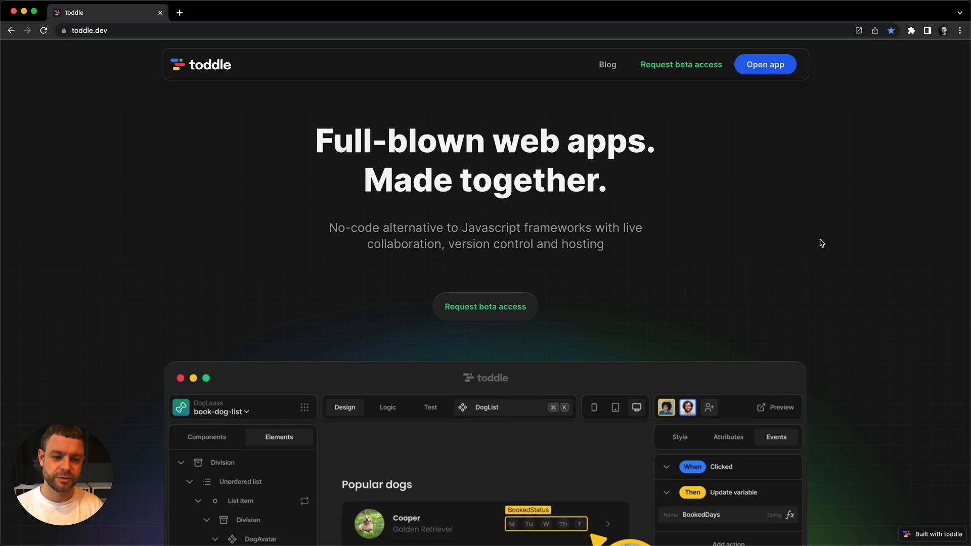
{"action": "mouse_move", "coordinate": [776, 105]}
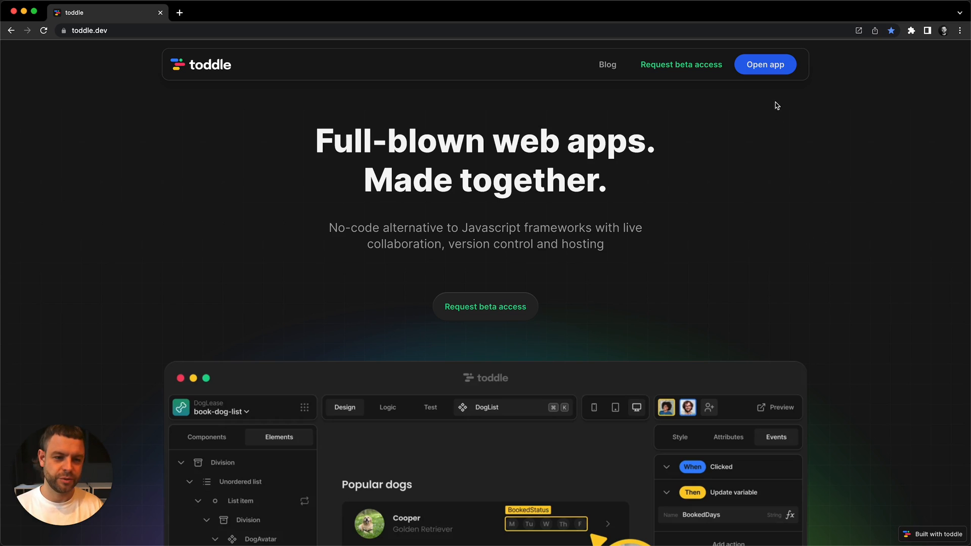
Enter the app from the landing page to reach the Projects dashboard
{"action": "left_click", "coordinate": [765, 63]}
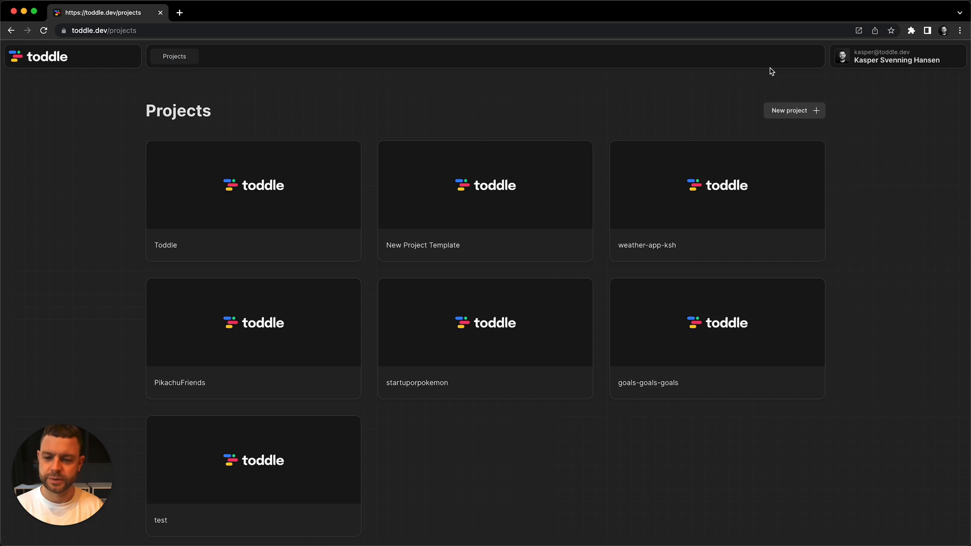
{"action": "mouse_move", "coordinate": [656, 107]}
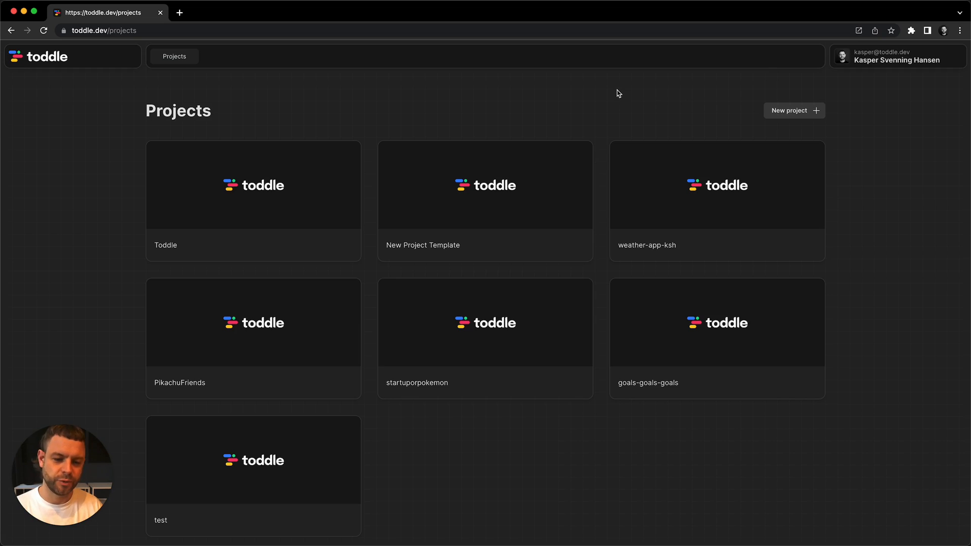
{"action": "mouse_move", "coordinate": [667, 349]}
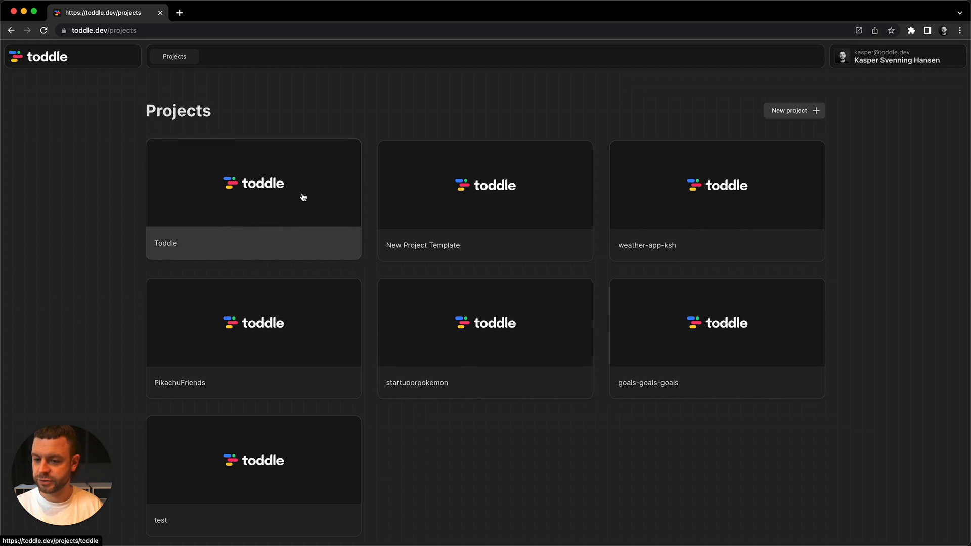
Open the Toddle project card to list its six branches
{"action": "left_click", "coordinate": [253, 198]}
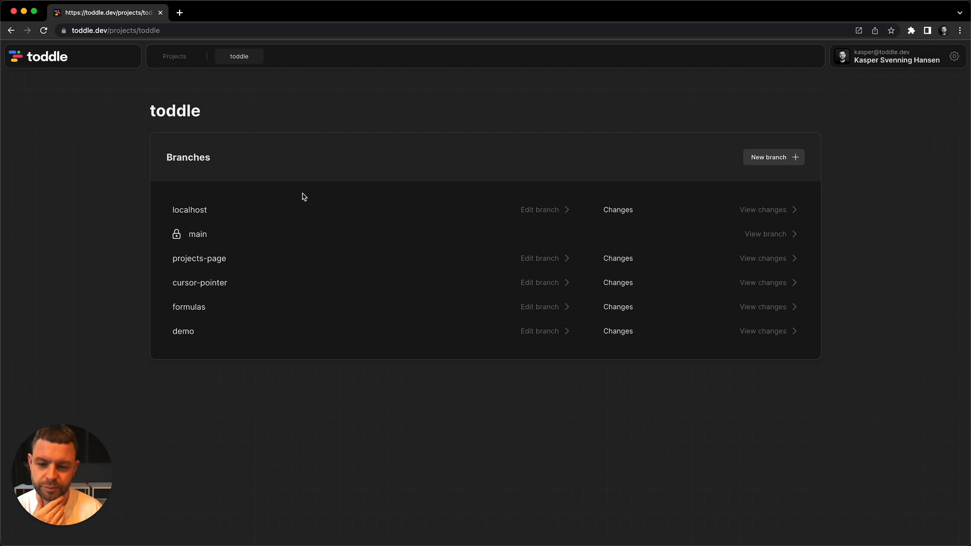
{"action": "mouse_move", "coordinate": [255, 306]}
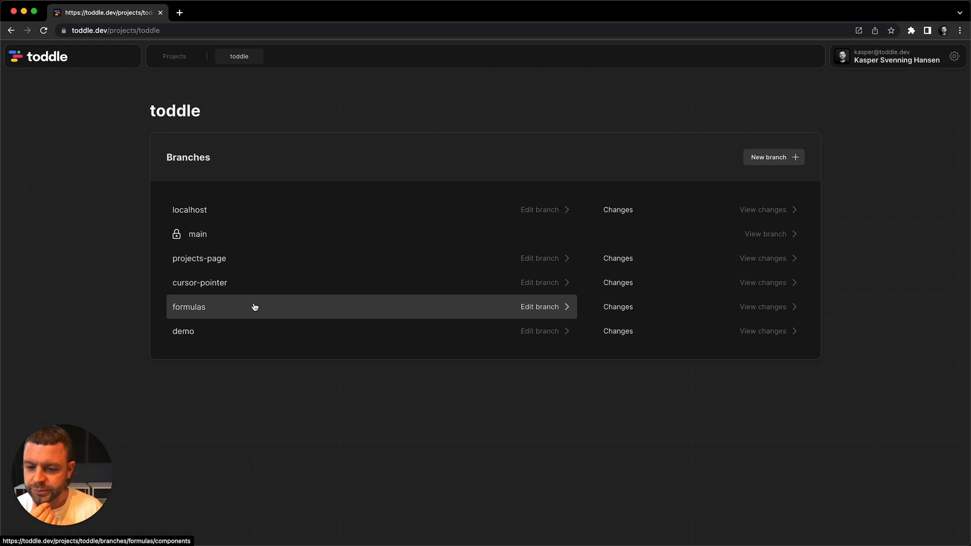
{"action": "mouse_move", "coordinate": [244, 298]}
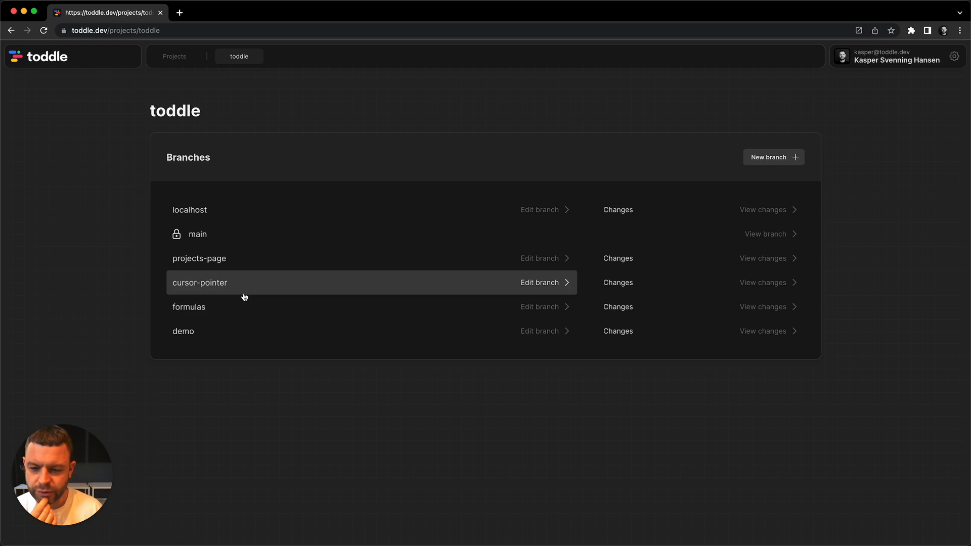
{"action": "mouse_move", "coordinate": [285, 99]}
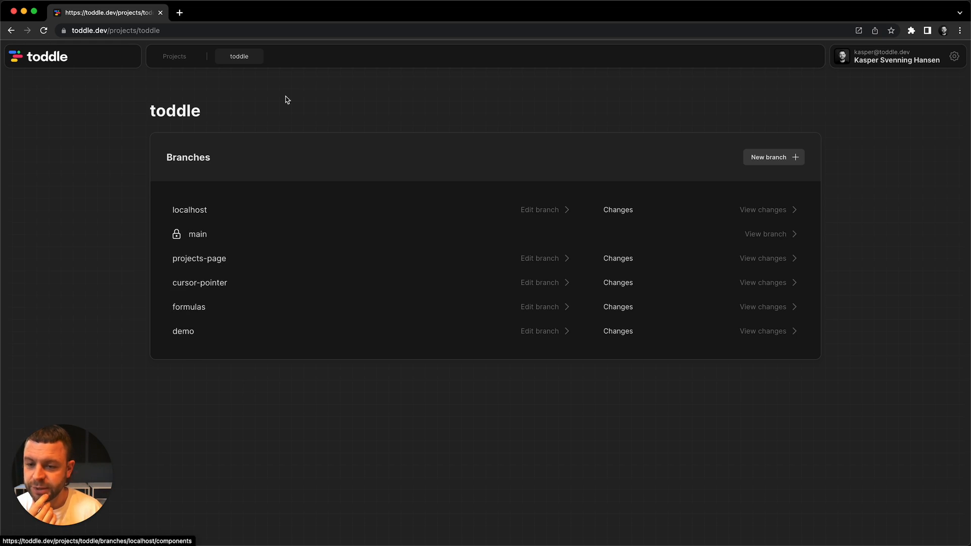
{"action": "mouse_move", "coordinate": [913, 191]}
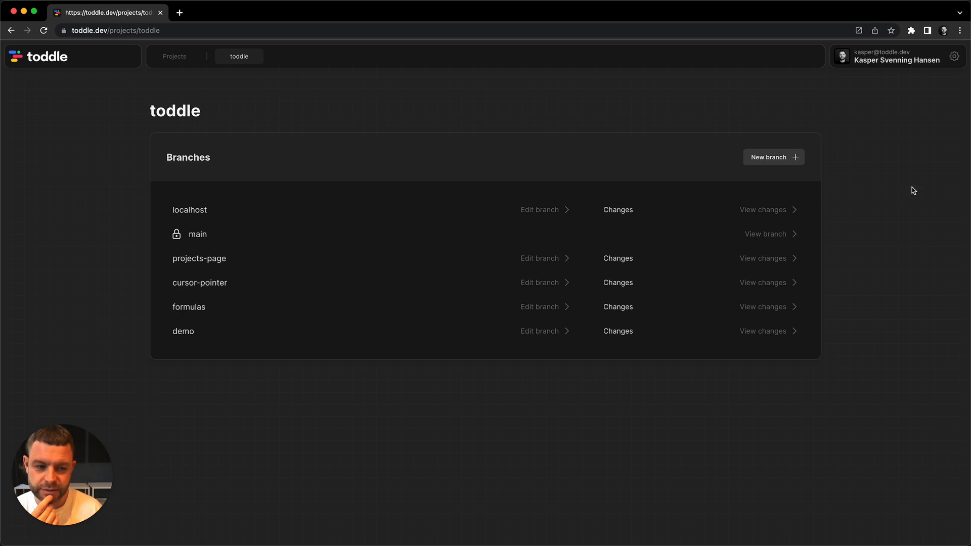
{"action": "mouse_move", "coordinate": [220, 258]}
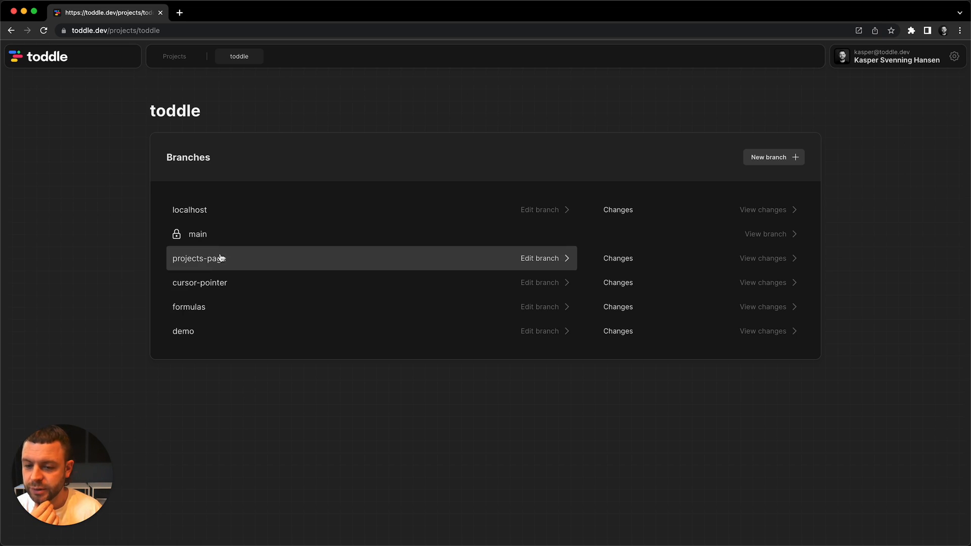
Open the projects-page branch in the editor on the ProjectDetailsPage component
{"action": "left_click", "coordinate": [199, 258]}
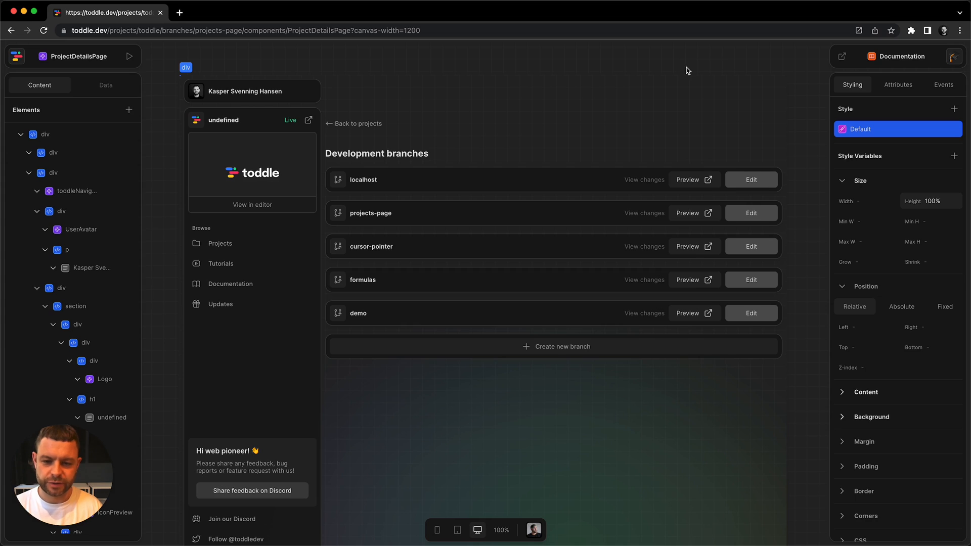
{"action": "mouse_move", "coordinate": [684, 67]}
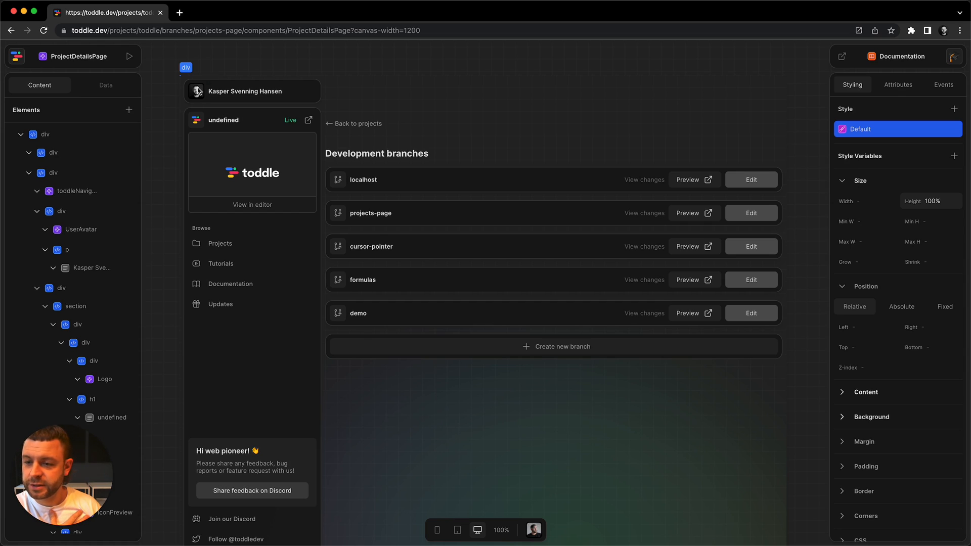
{"action": "mouse_move", "coordinate": [164, 200]}
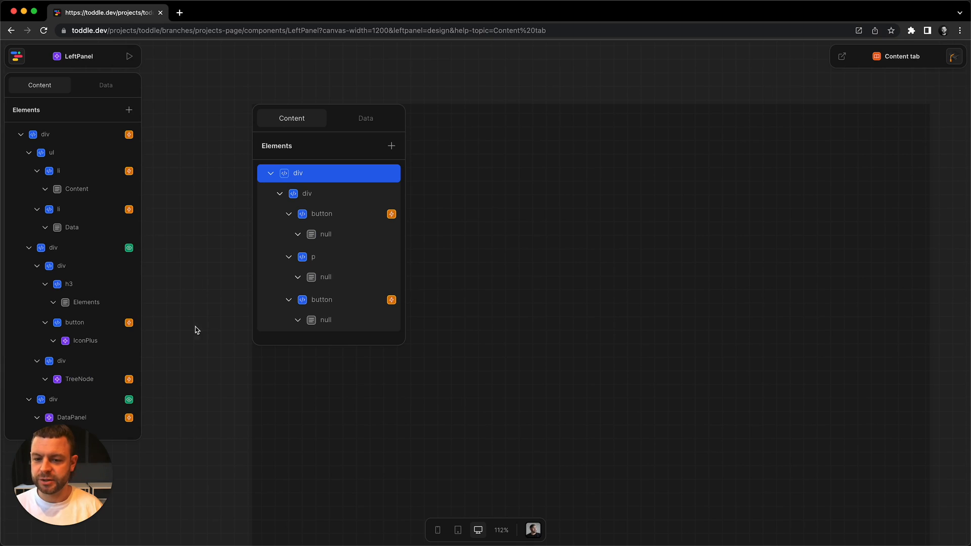
{"action": "mouse_move", "coordinate": [359, 104]}
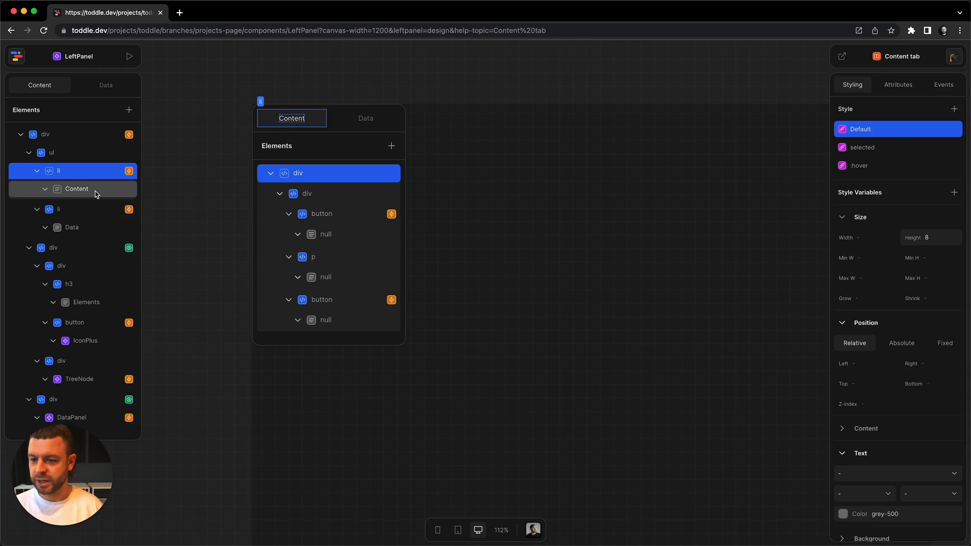
Change the LeftPanel's Content text node so the tab label reads 'Layout'
{"action": "left_click", "coordinate": [77, 189]}
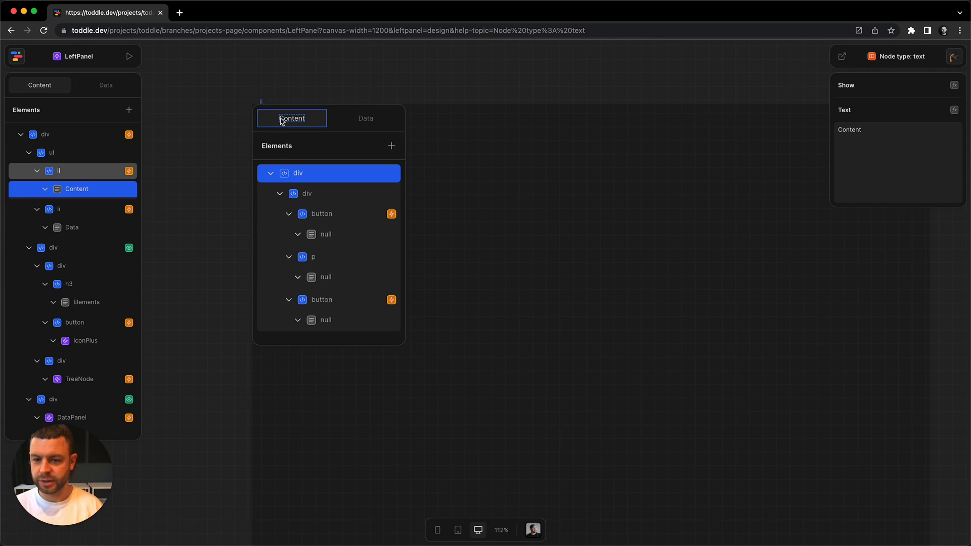
{"action": "left_click", "coordinate": [897, 162]}
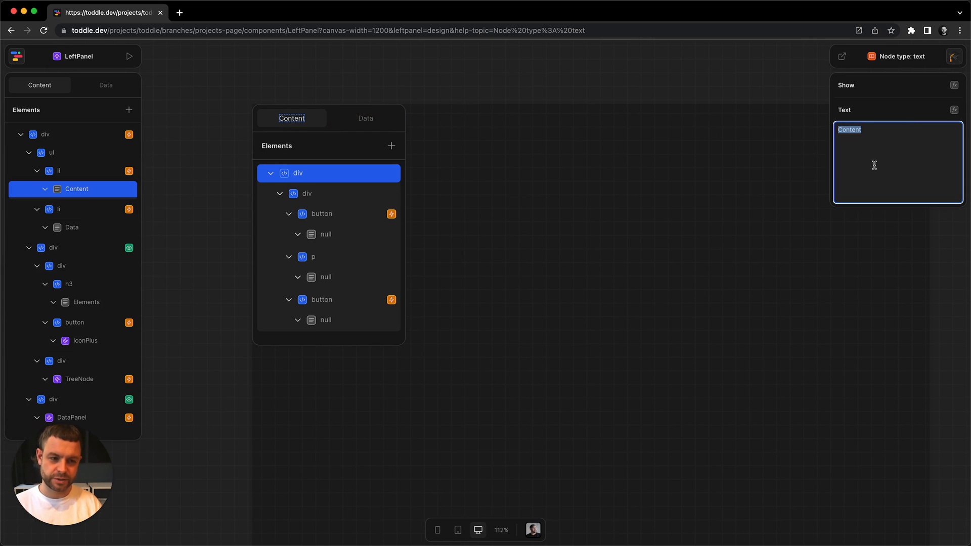
{"action": "type", "text": "Layout"}
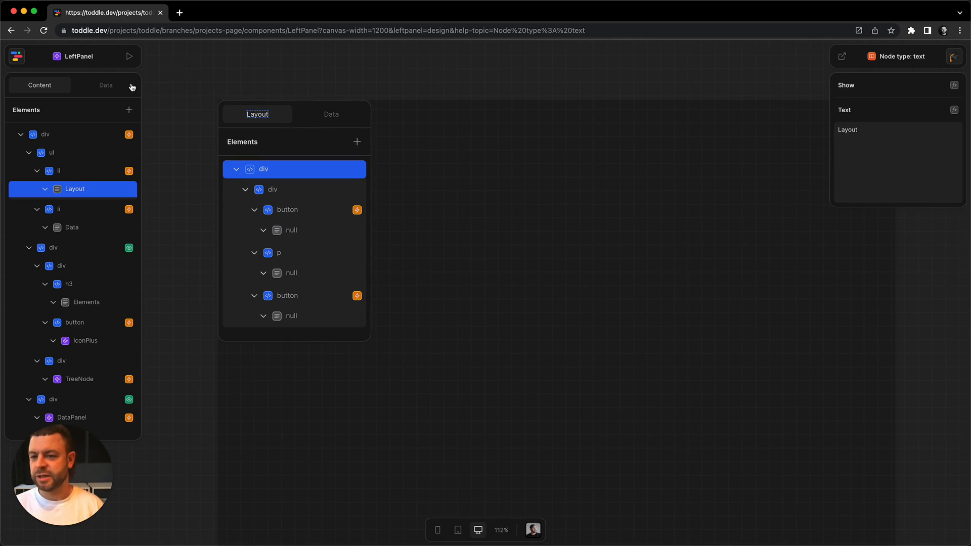
{"action": "mouse_move", "coordinate": [178, 87]}
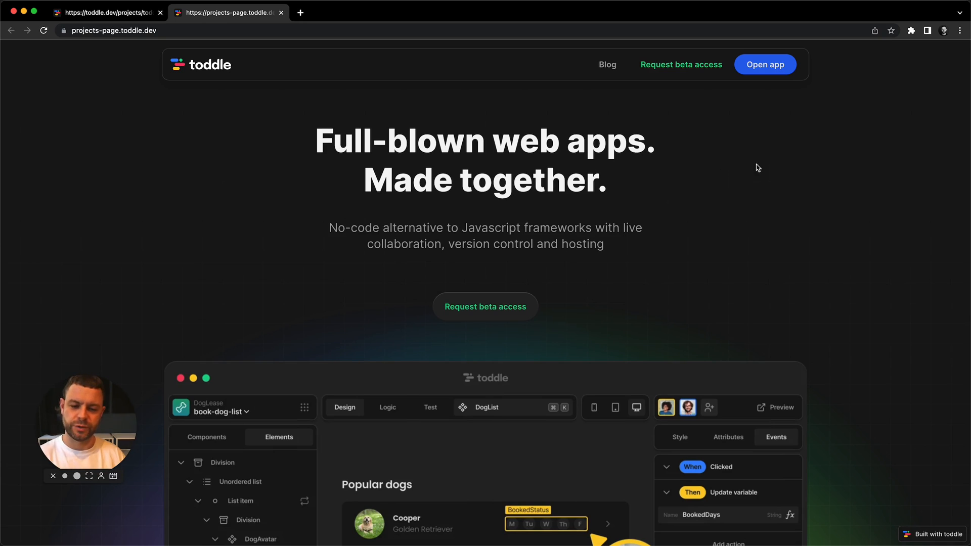
Enter the app from the projects-page branch preview's landing page
{"action": "left_click", "coordinate": [765, 64]}
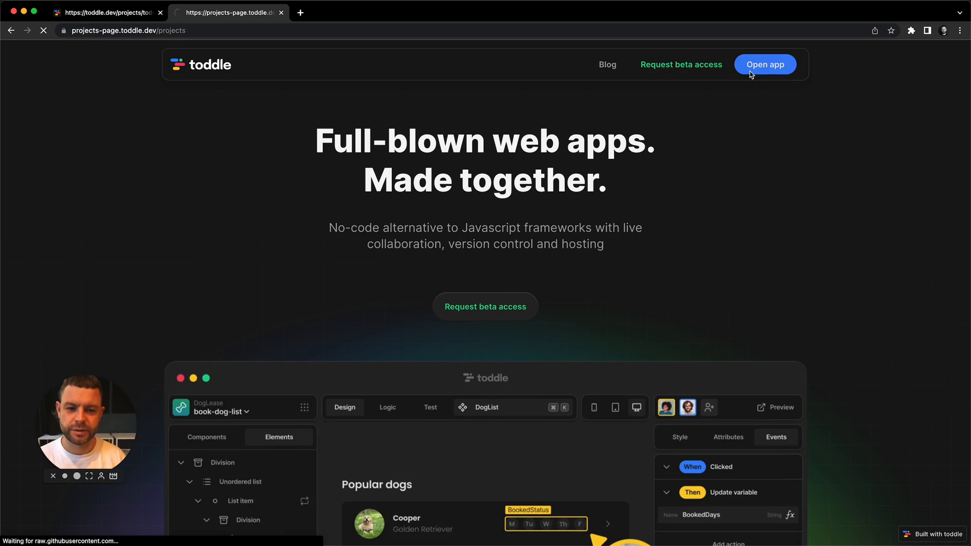
In the preview, open the Toddle project and edit its projects-page branch showing the 'Layout' tab
{"action": "left_click", "coordinate": [765, 64]}
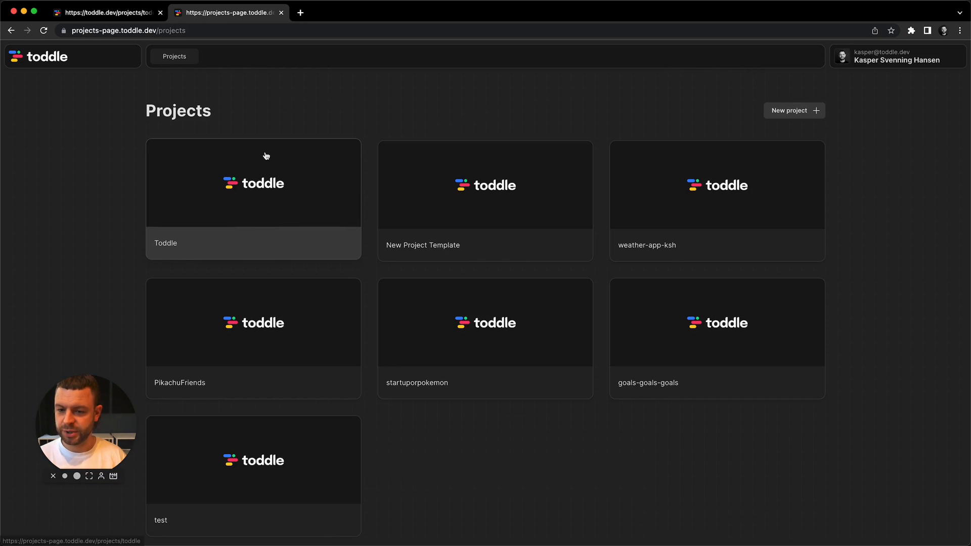
{"action": "left_click", "coordinate": [253, 183]}
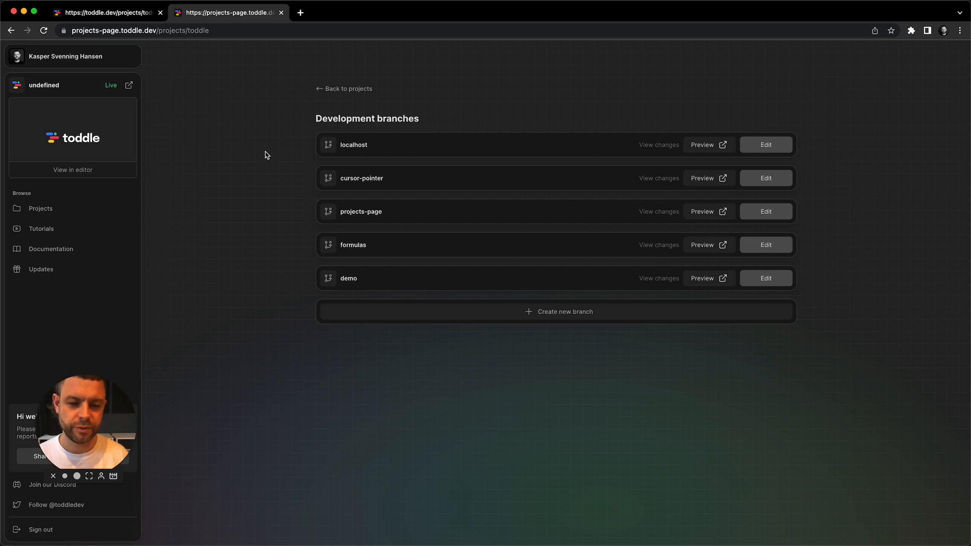
{"action": "mouse_move", "coordinate": [808, 208]}
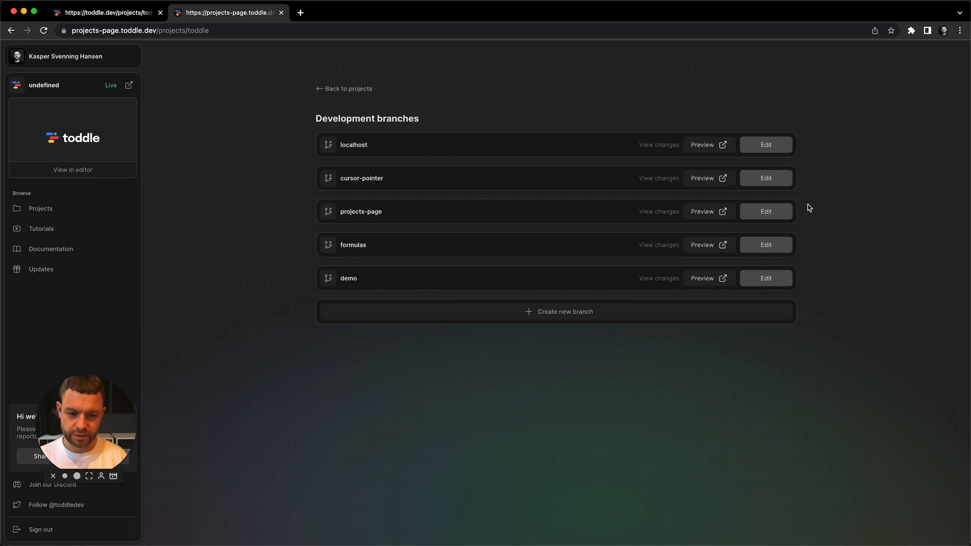
{"action": "left_click", "coordinate": [766, 212]}
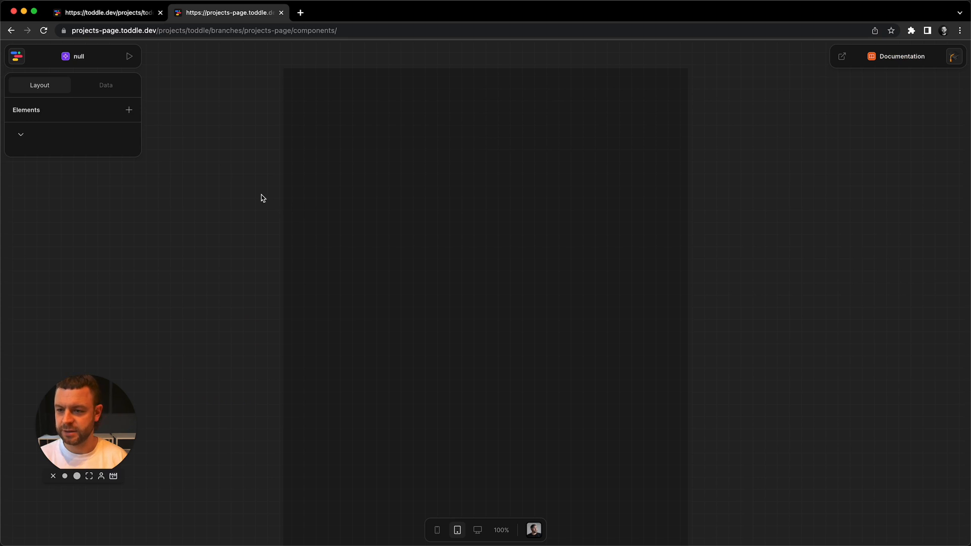